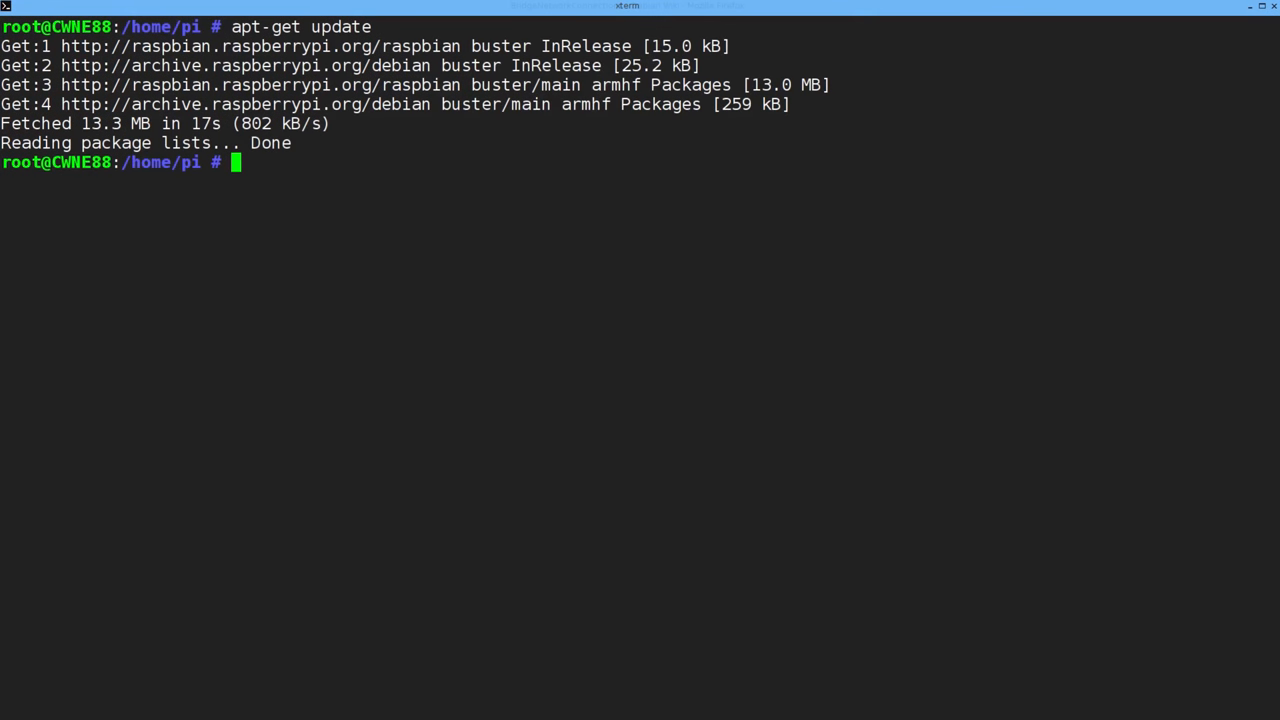
text(apt-get install br)
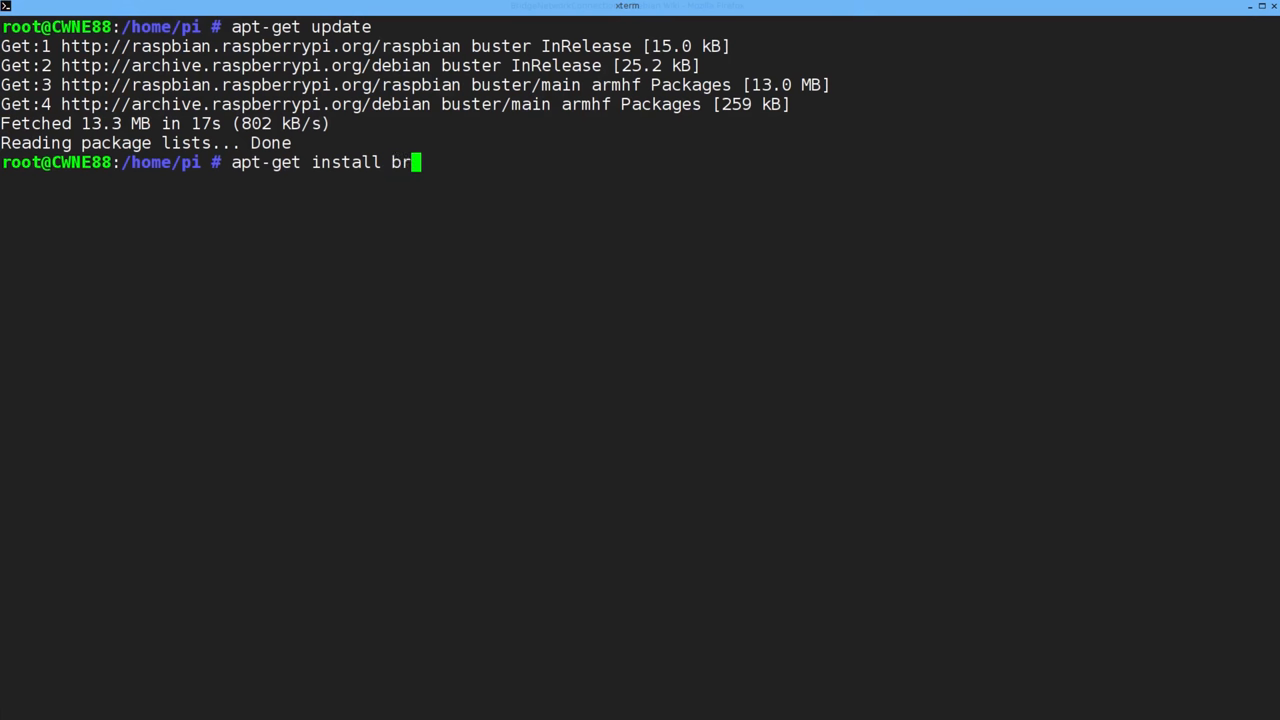